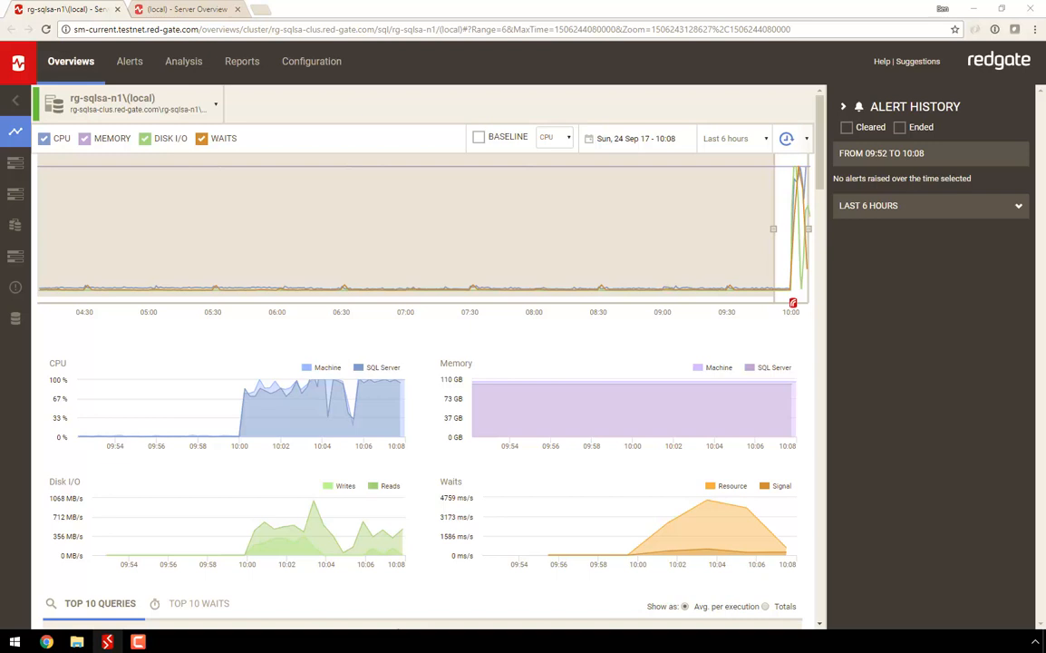
pyautogui.moveTo(803, 324)
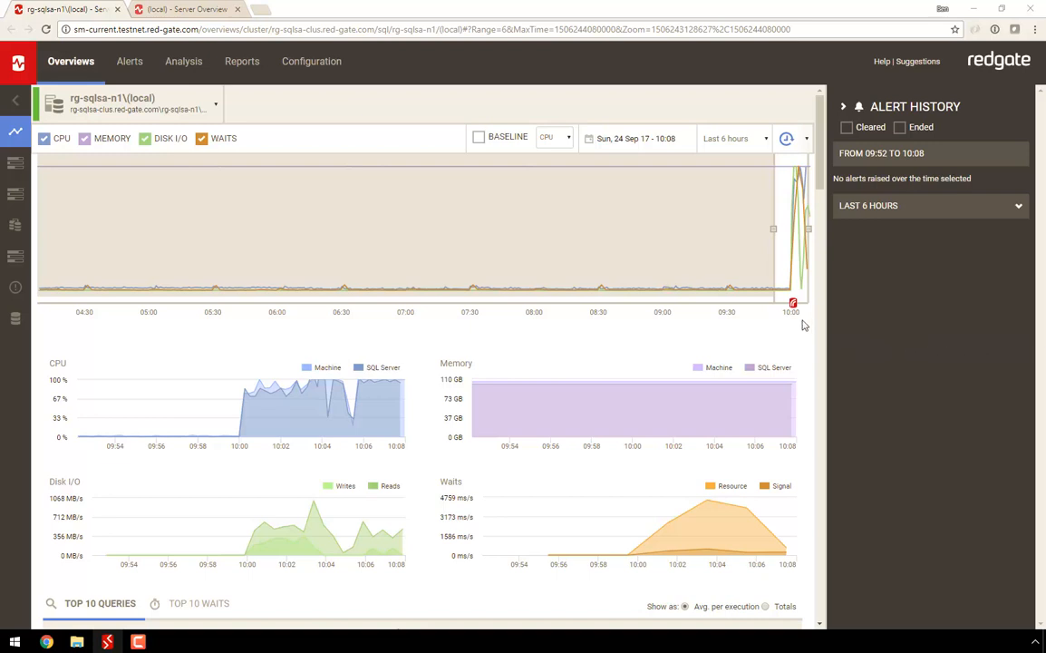
pyautogui.moveTo(792, 302)
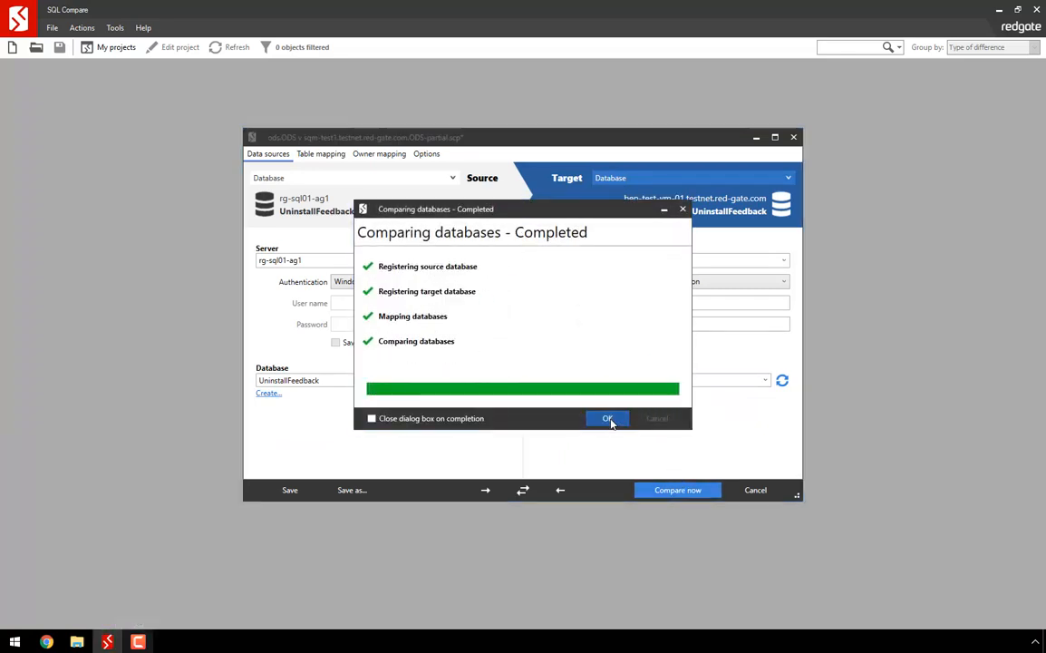
# Dismiss the comparison summary, select the Responses table and start the deployment.
pyautogui.click(607, 417)
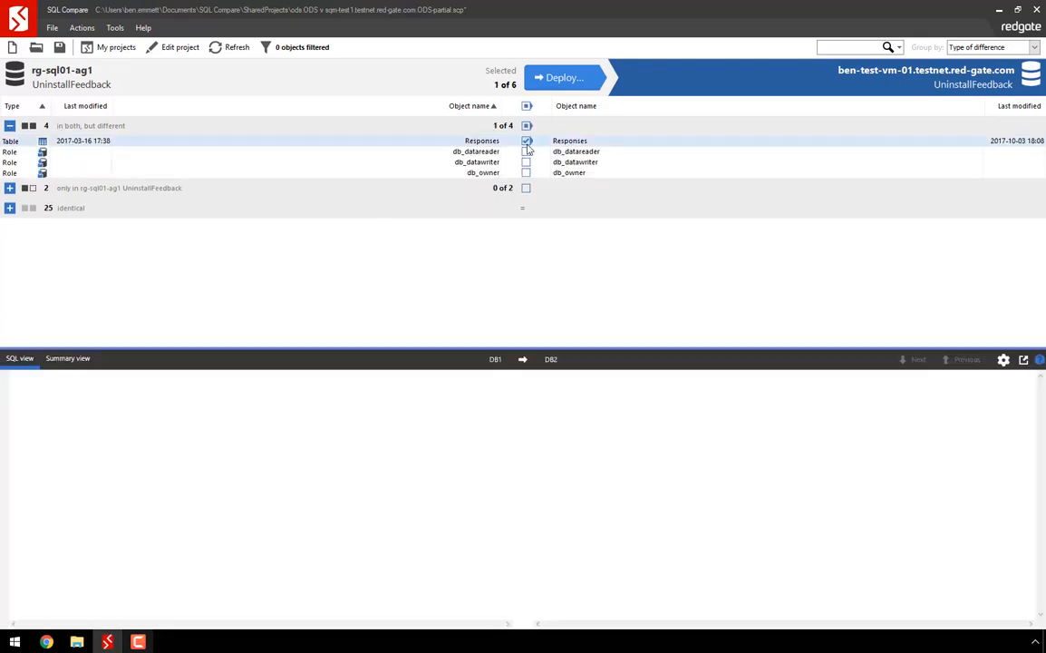
pyautogui.click(482, 141)
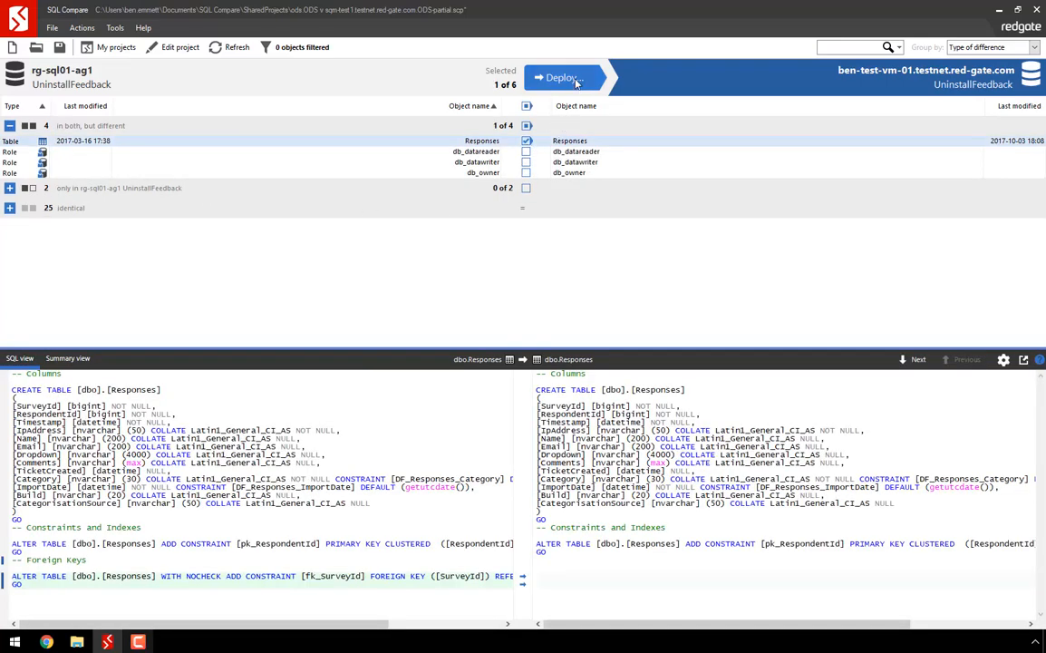
pyautogui.click(559, 76)
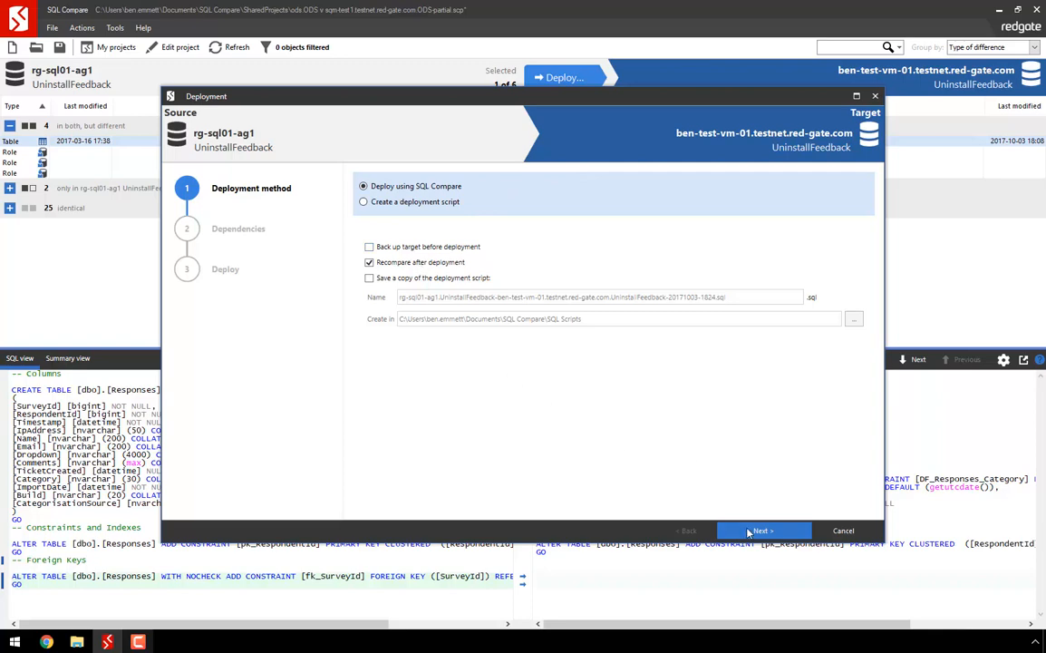
# Deploy now to the UninstallFeedback database and acknowledge the deployment and recompare summaries.
pyautogui.click(763, 530)
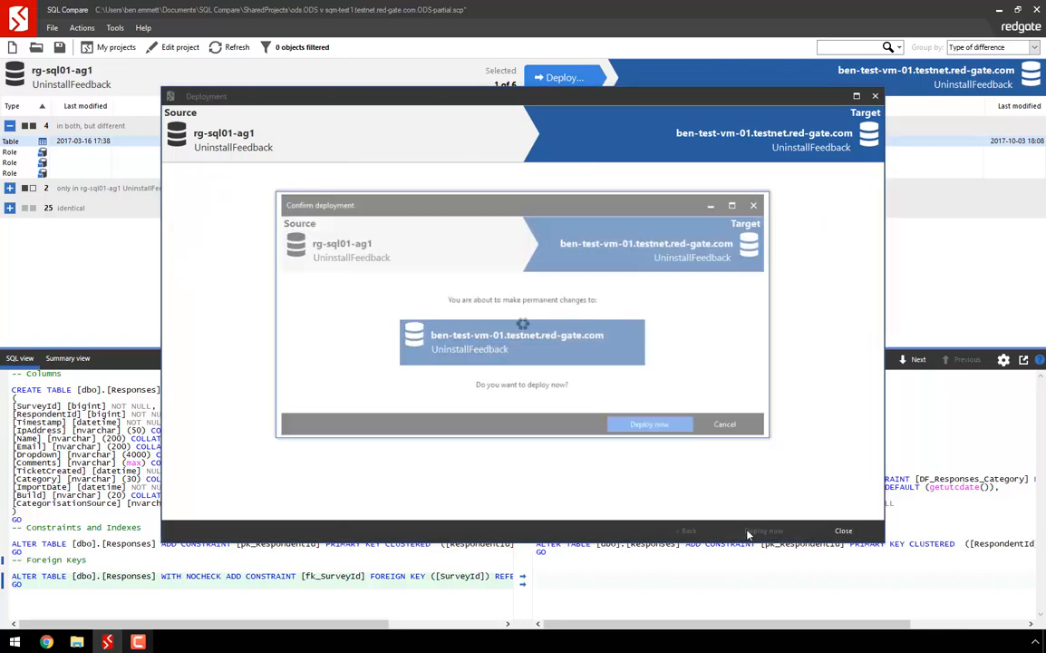
pyautogui.click(649, 424)
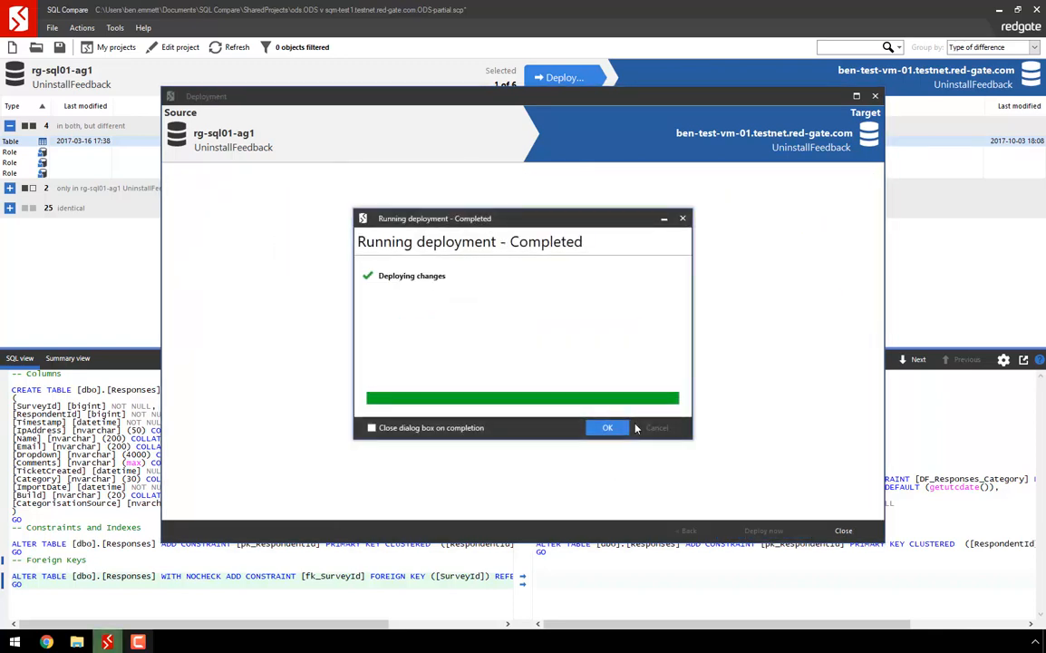
pyautogui.click(607, 428)
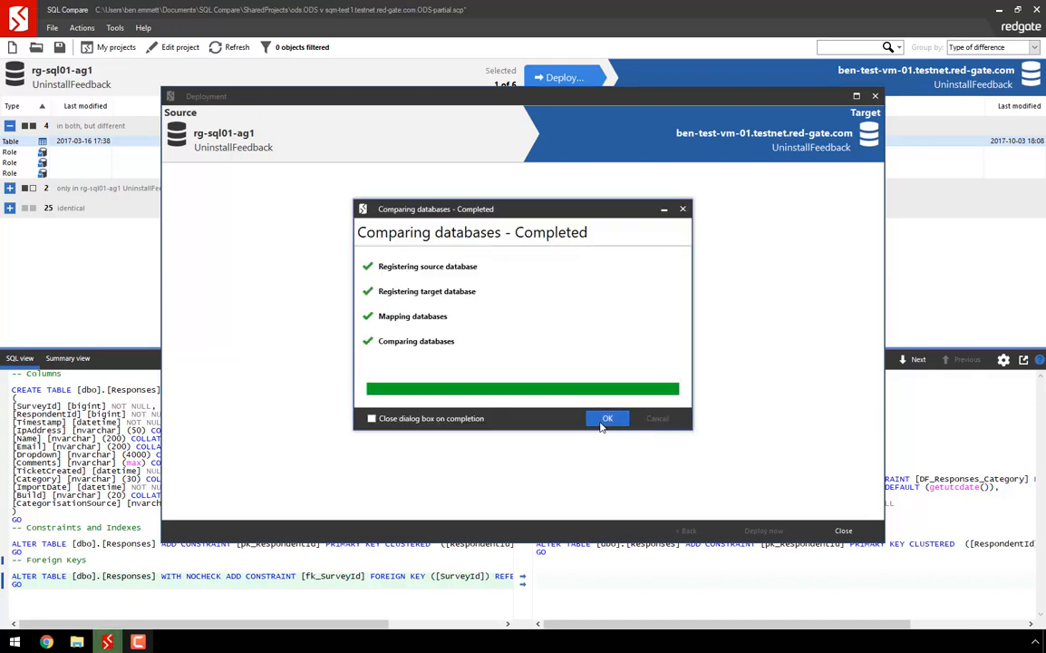
pyautogui.click(607, 417)
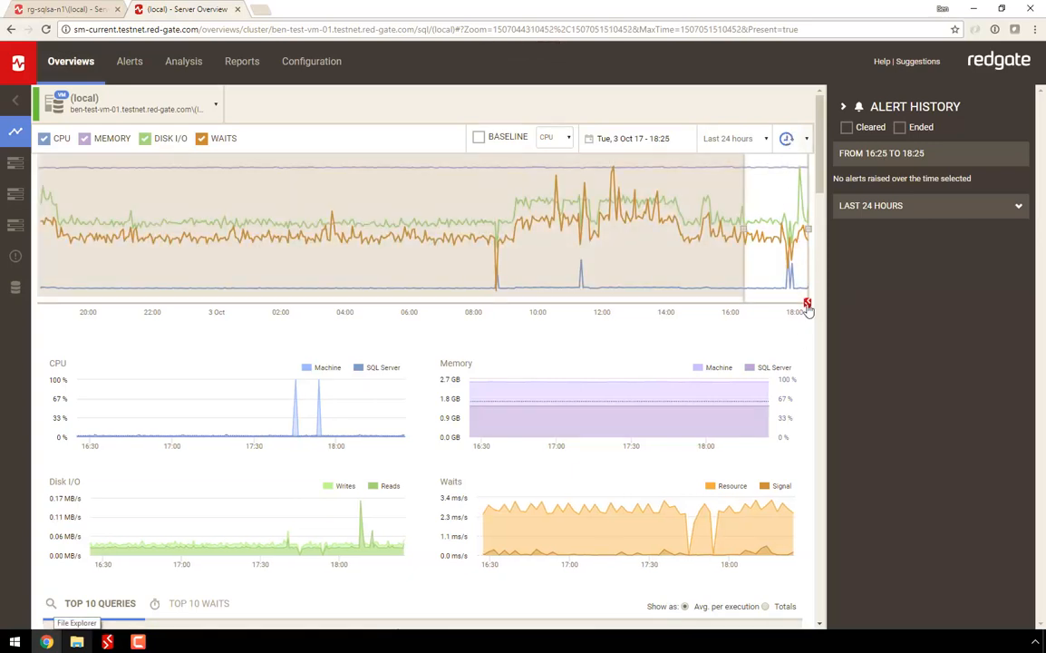
pyautogui.moveTo(805, 304)
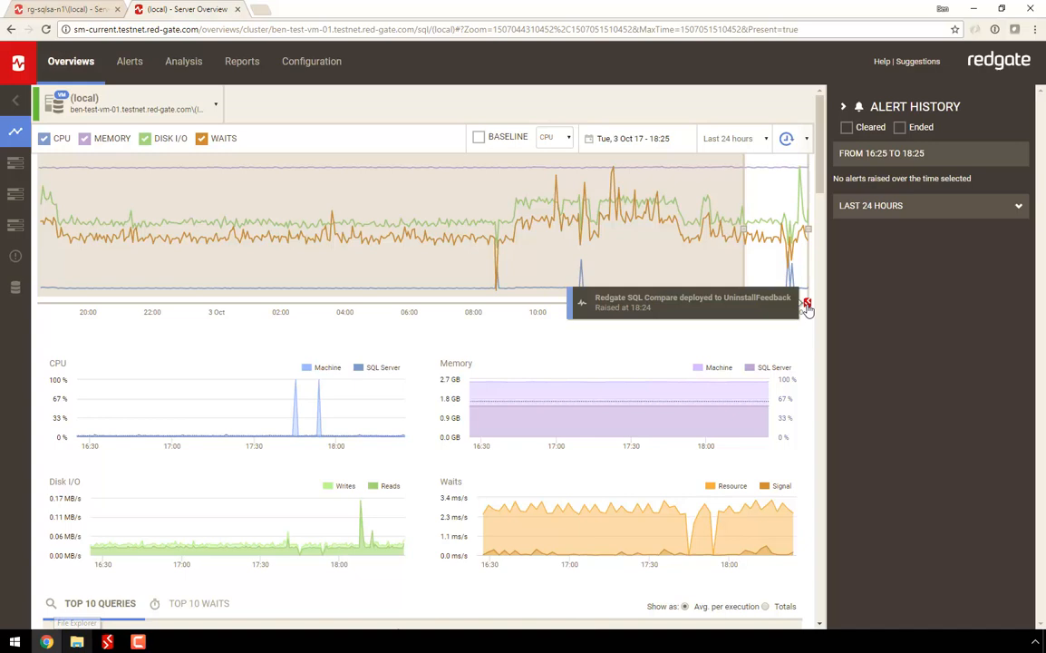